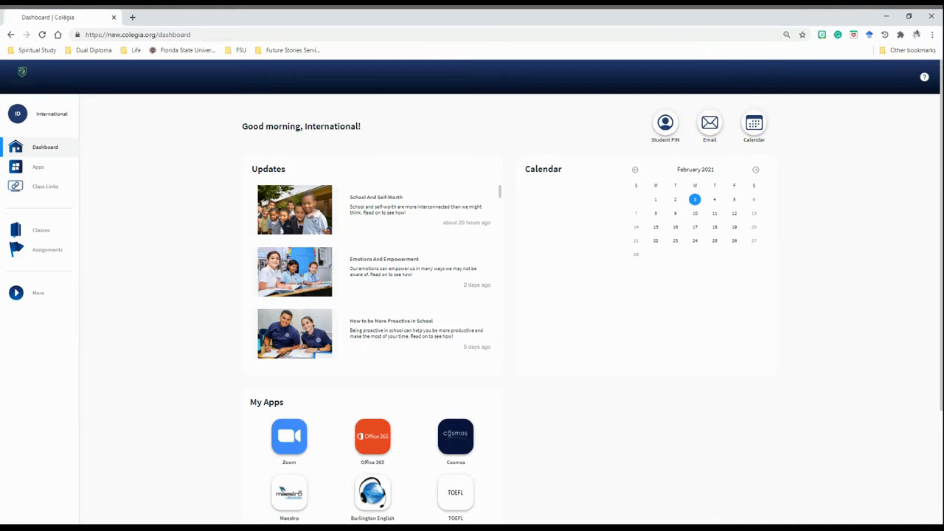
# Reach the Cosmos tile on the Colegia dashboard to open the Student App course list
pyautogui.scroll(-3)
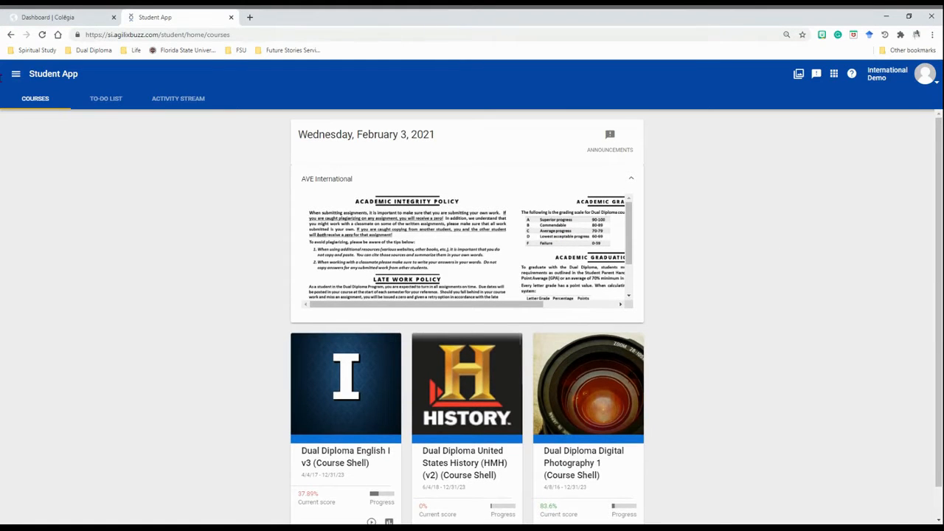
# Open the Dual Diploma Digital Photography 1 gradebook from the all-courses Grades page
pyautogui.click(16, 74)
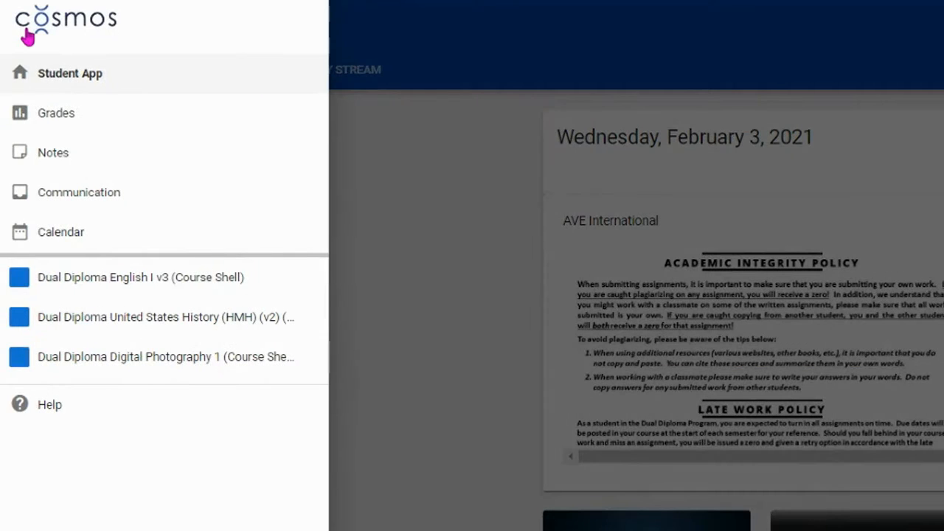
pyautogui.click(55, 113)
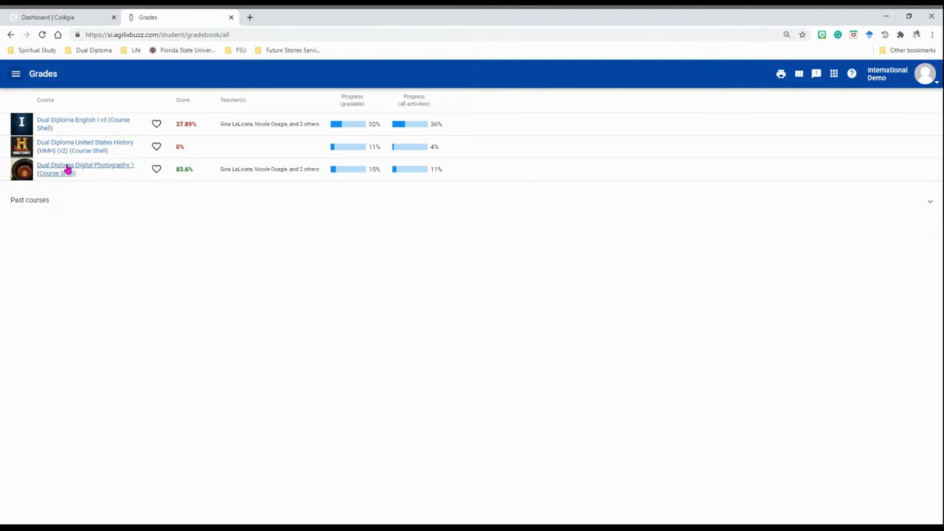
pyautogui.click(85, 169)
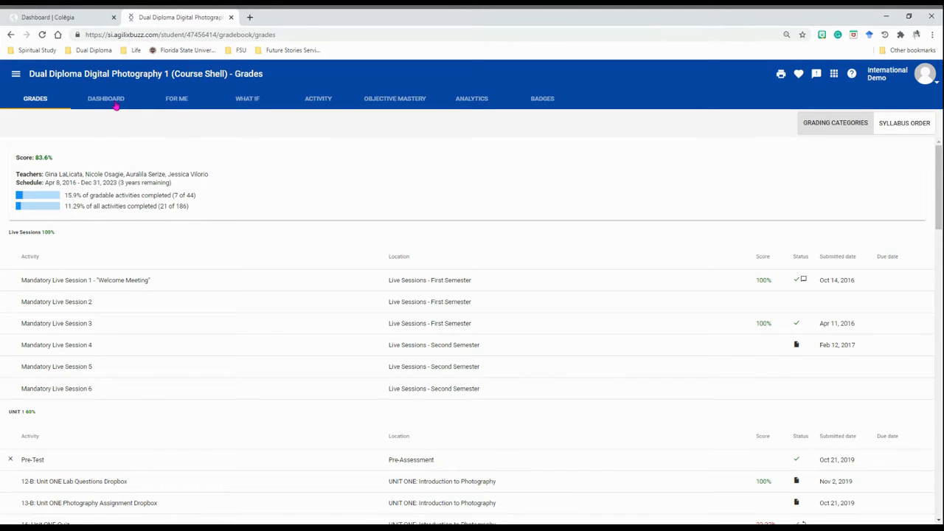
# Show the What If projections and give Live Sessions 2, 4, 5 and 6 projected scores of 100%
pyautogui.click(247, 98)
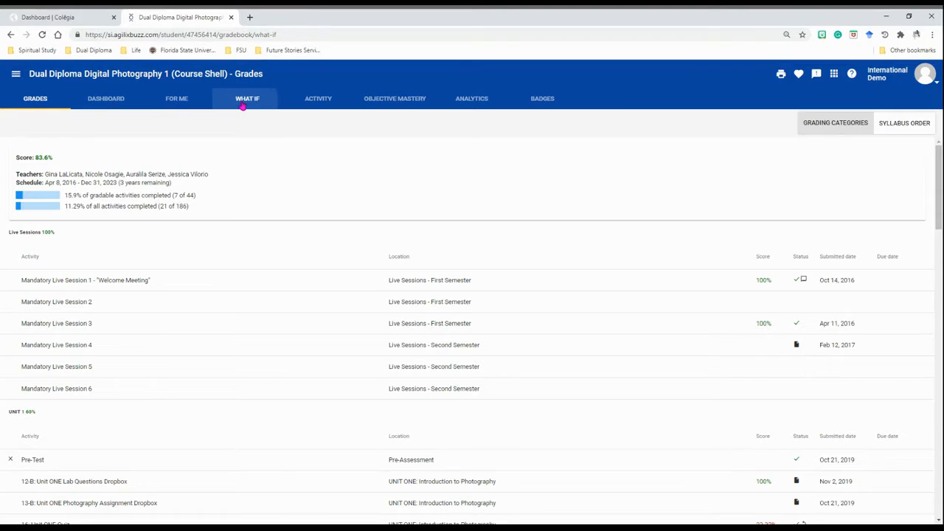
pyautogui.click(247, 99)
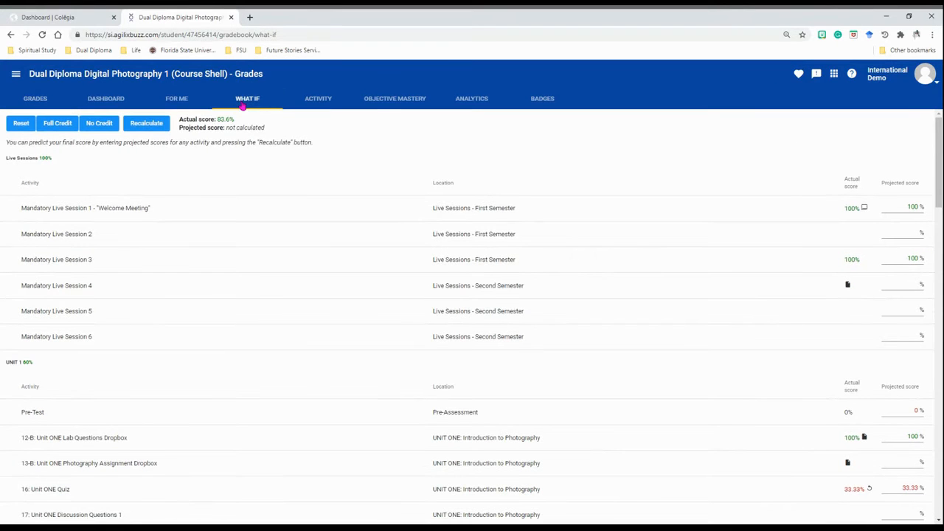
pyautogui.scroll(-3)
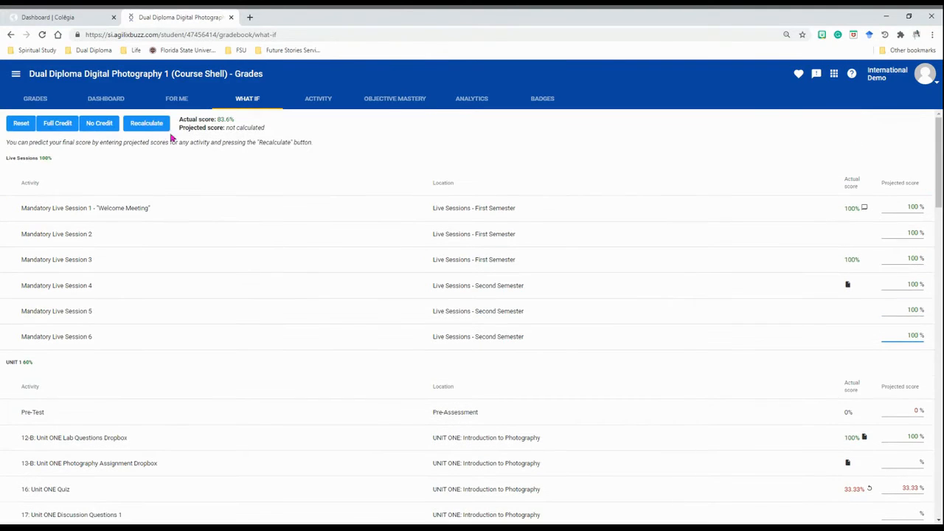
# Recalculate the projected course grade, then reset the projections
pyautogui.click(146, 123)
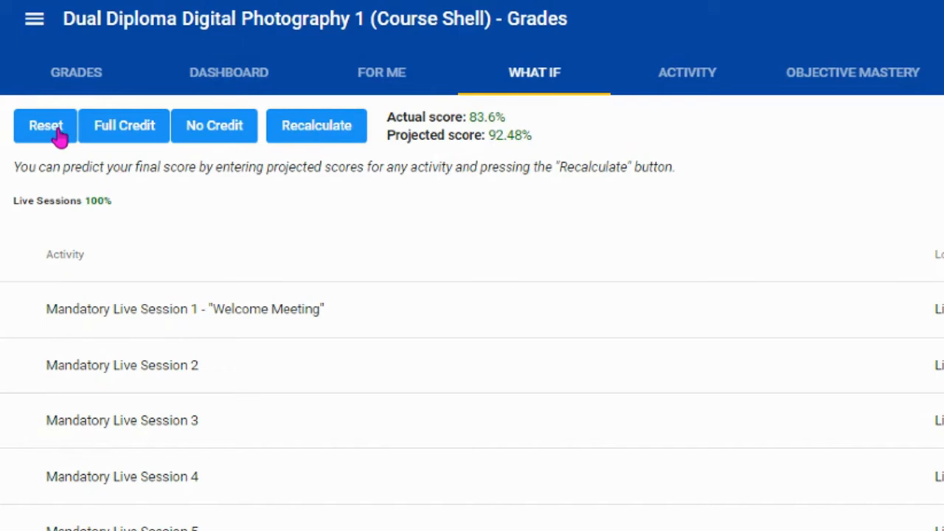
pyautogui.moveTo(124, 136)
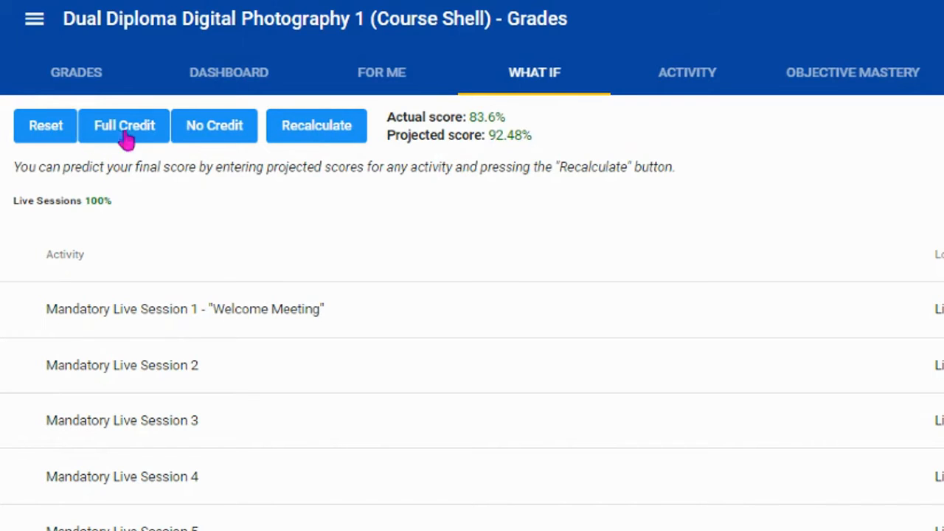
pyautogui.moveTo(214, 136)
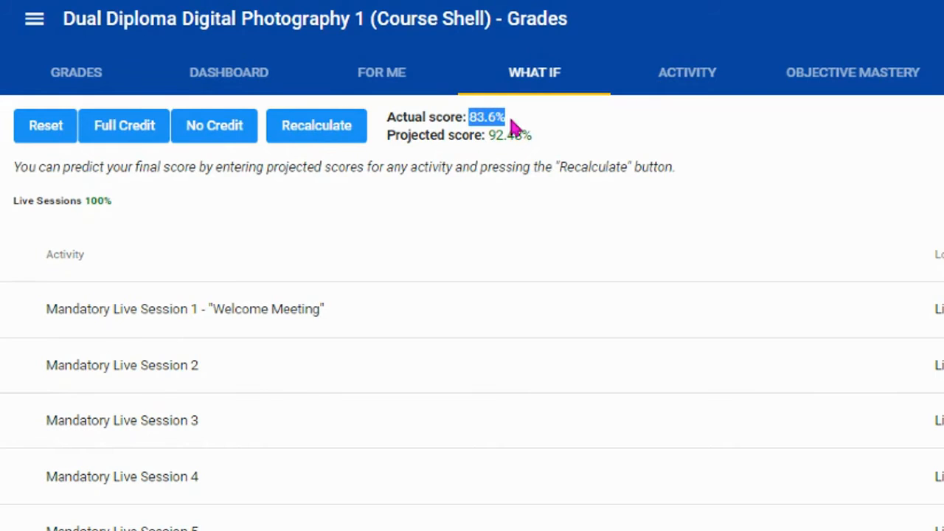
pyautogui.click(316, 125)
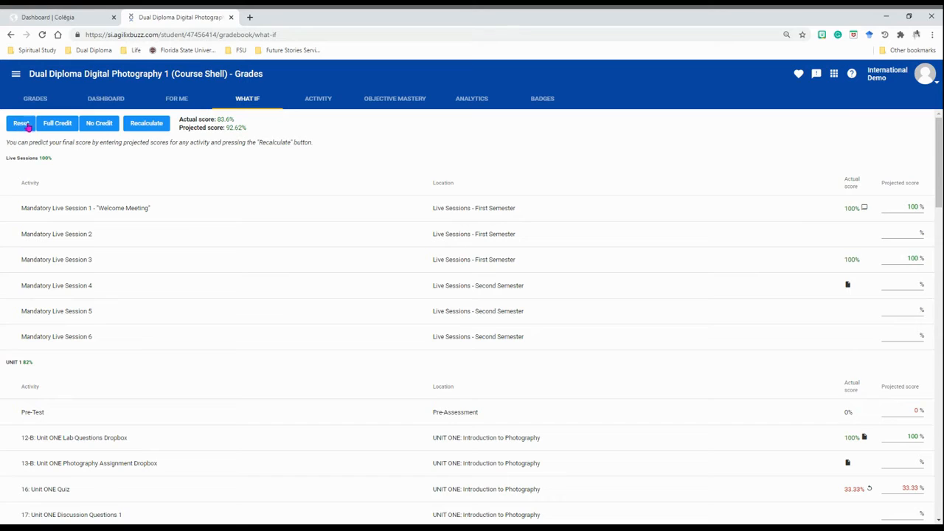
# Fill every empty projected score with 100% via Full Credit and recalculate the grade
pyautogui.click(146, 124)
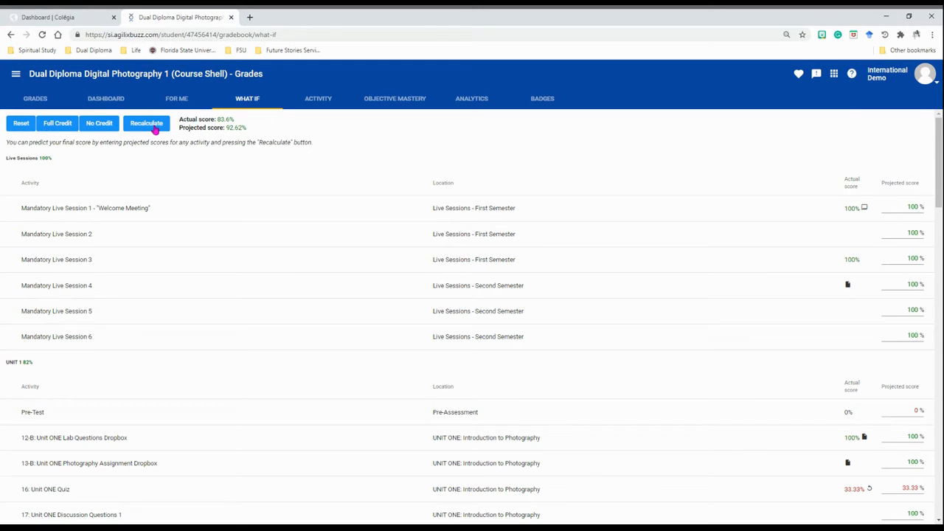
pyautogui.click(146, 124)
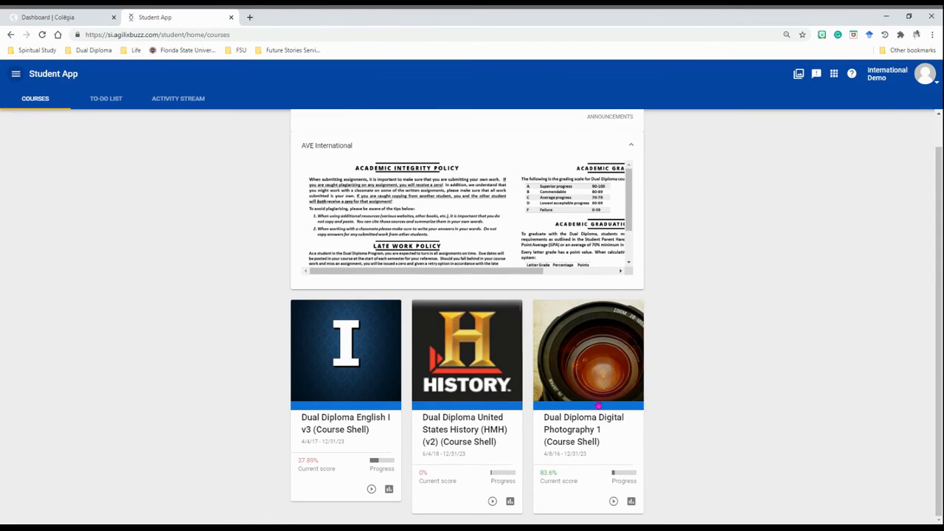
pyautogui.moveTo(509, 502)
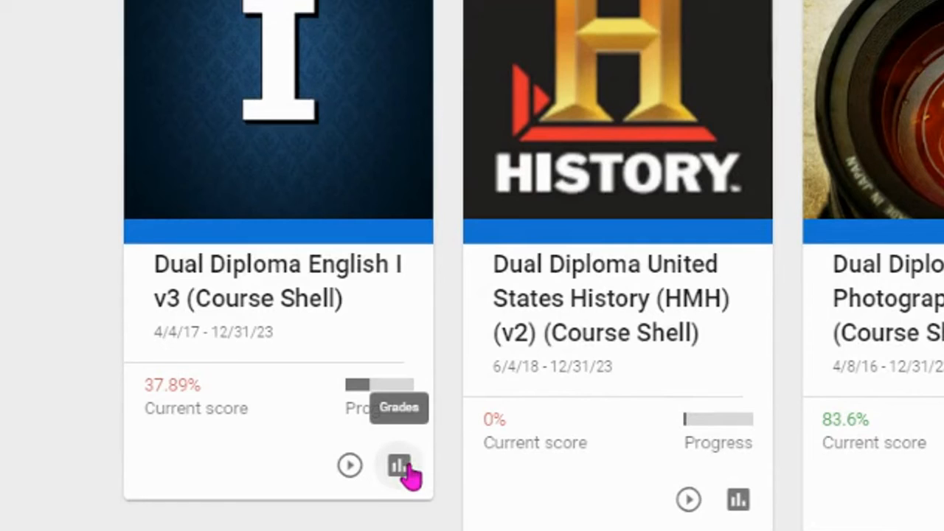
# Open English I's What If projections and fill every empty projected score with 100%
pyautogui.click(398, 466)
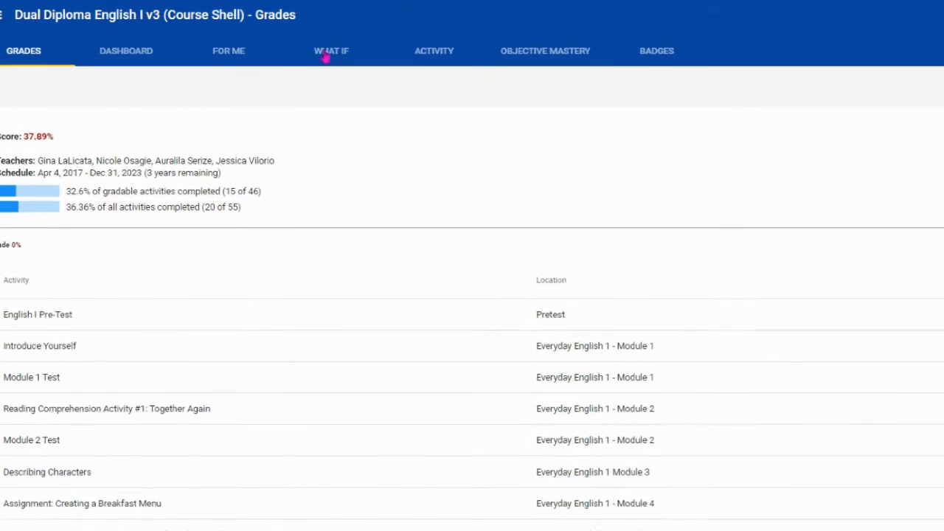
pyautogui.click(331, 51)
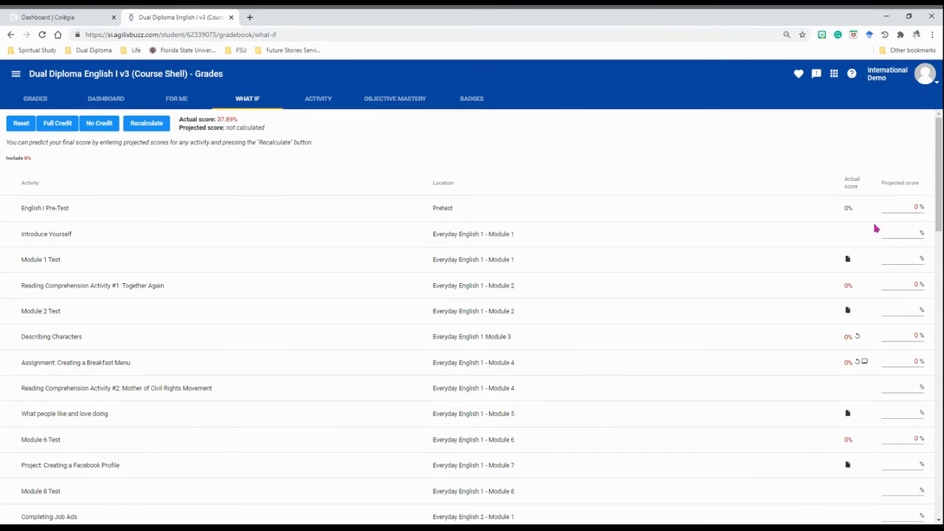
pyautogui.click(57, 123)
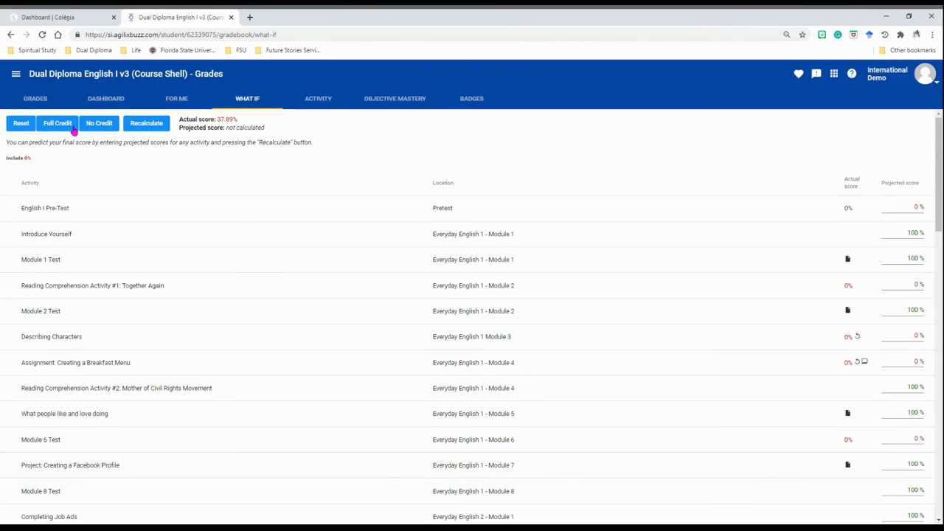